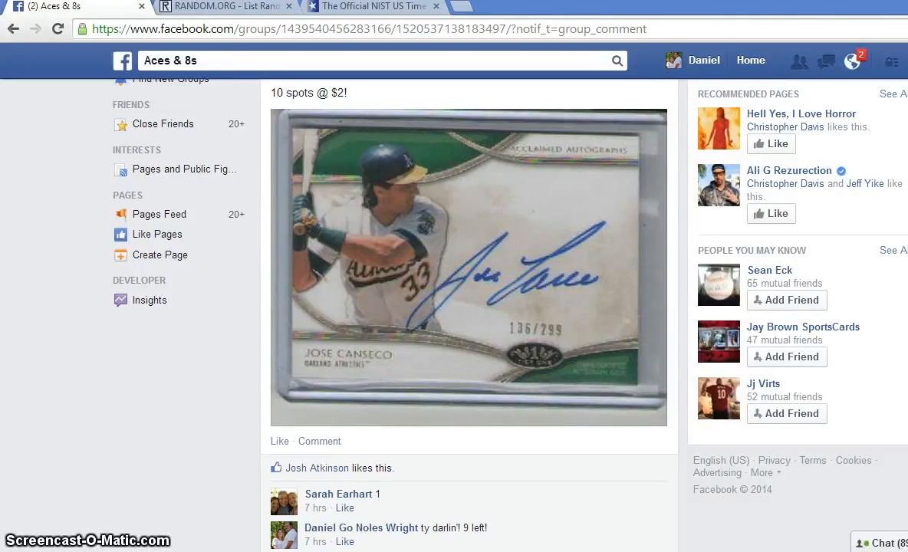
Copy the ten numbered entries of the LIST comment and bring up RANDOM.ORG
scroll("down", 3)
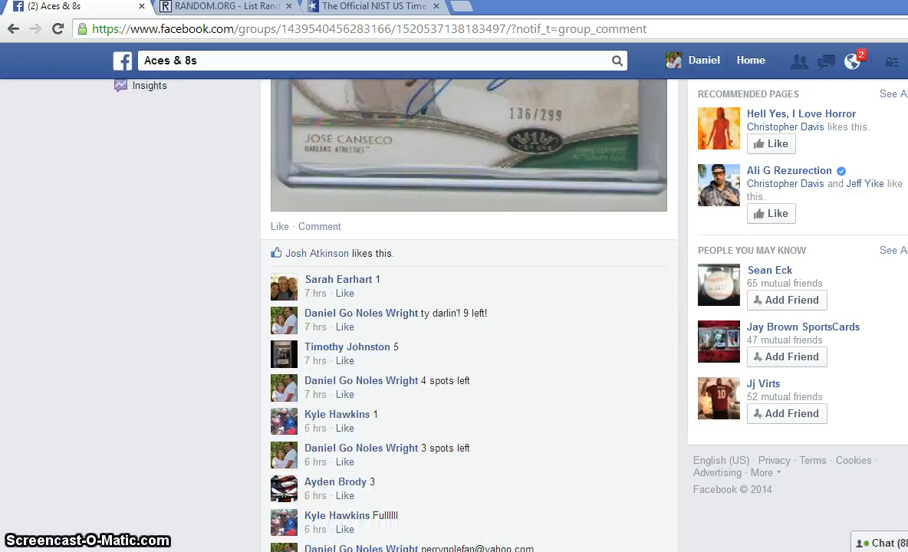
scroll("down", 3)
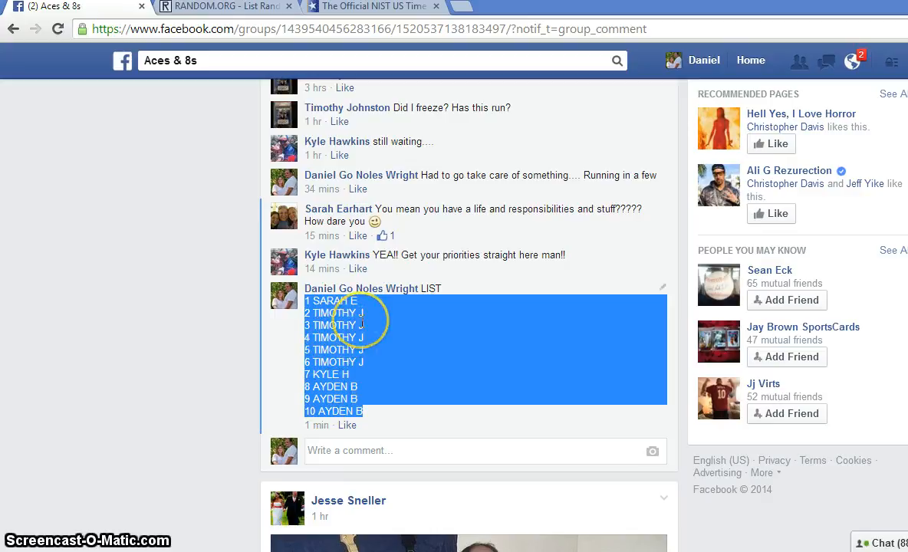
right_click(360, 325)
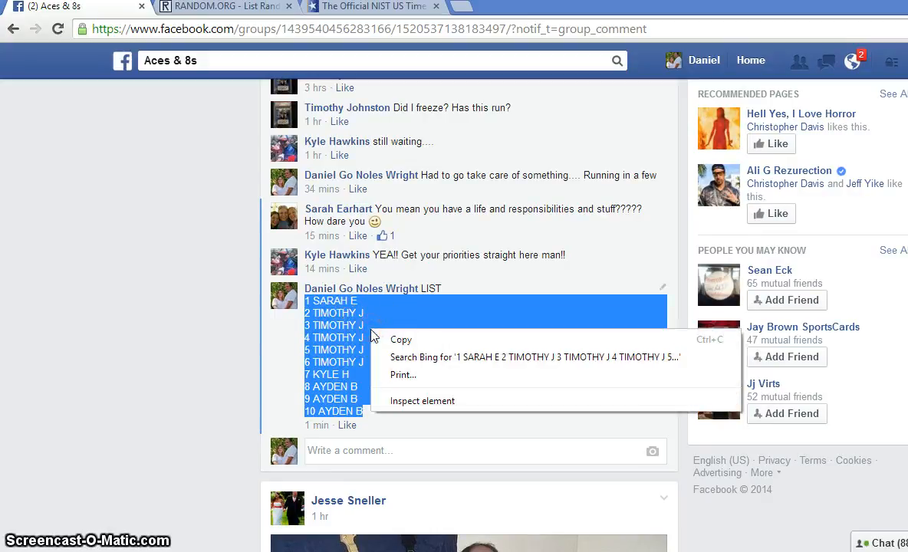
left_click(366, 384)
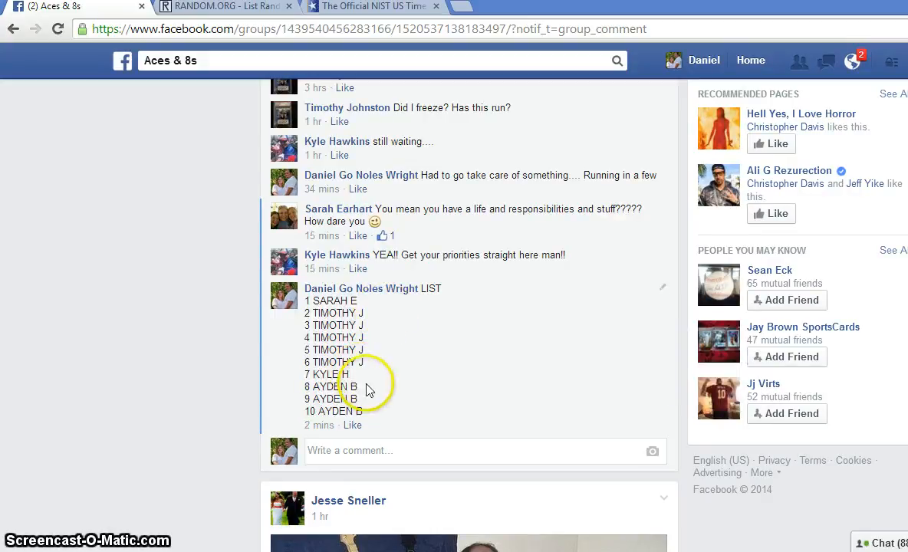
left_click(223, 6)
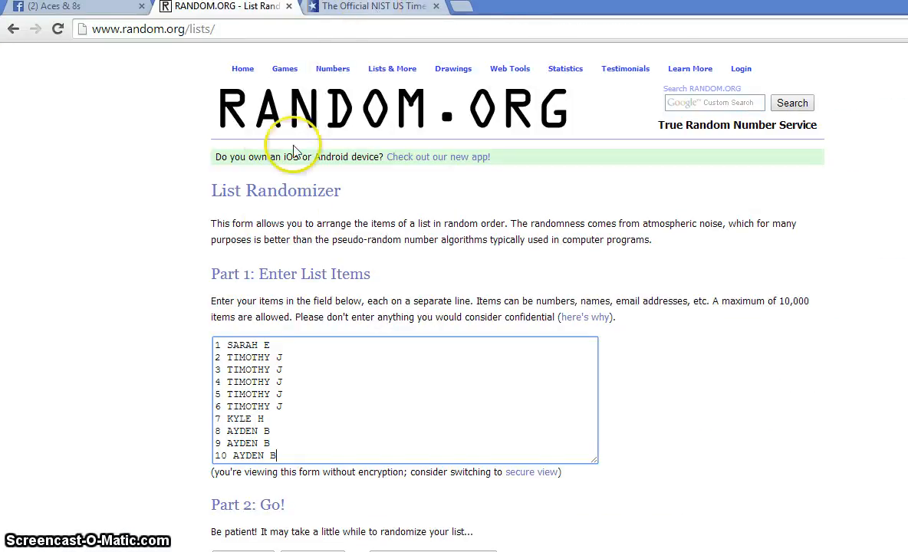
mouse_move(292, 349)
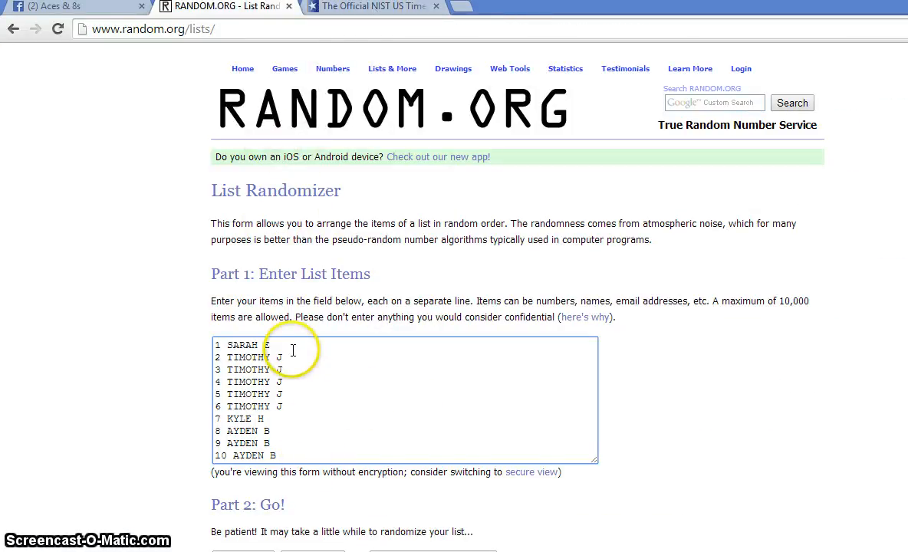
mouse_move(299, 395)
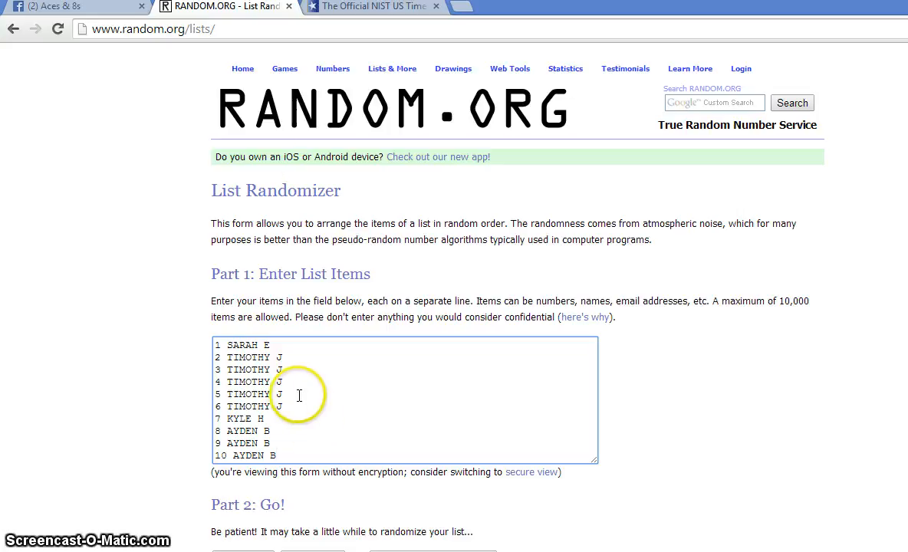
mouse_move(157, 28)
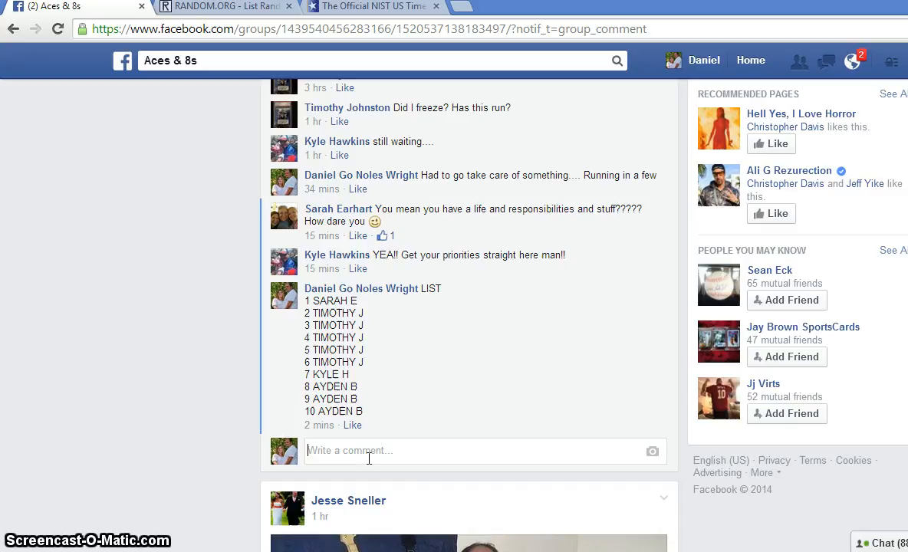
Post a LIVE comment below the LIST, check time.gov, then return to the randomizer
type("LIV")
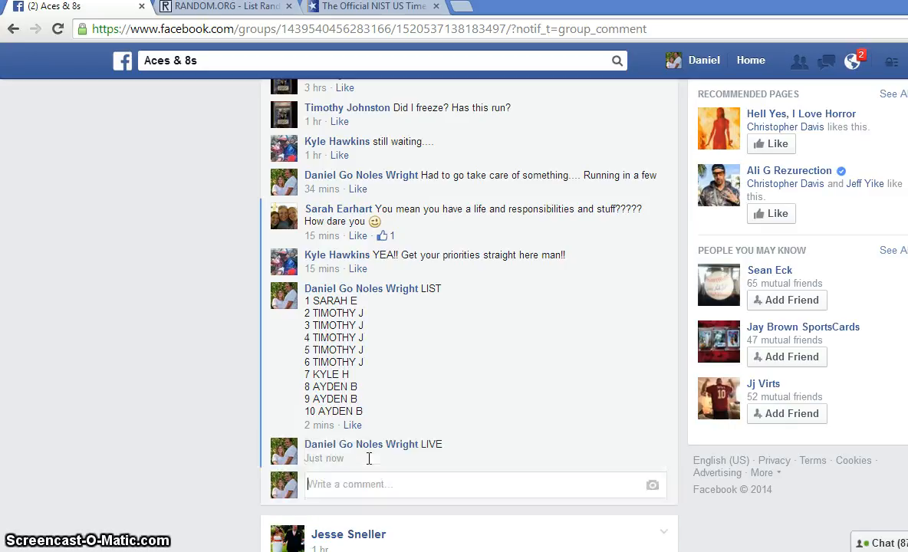
mouse_move(362, 458)
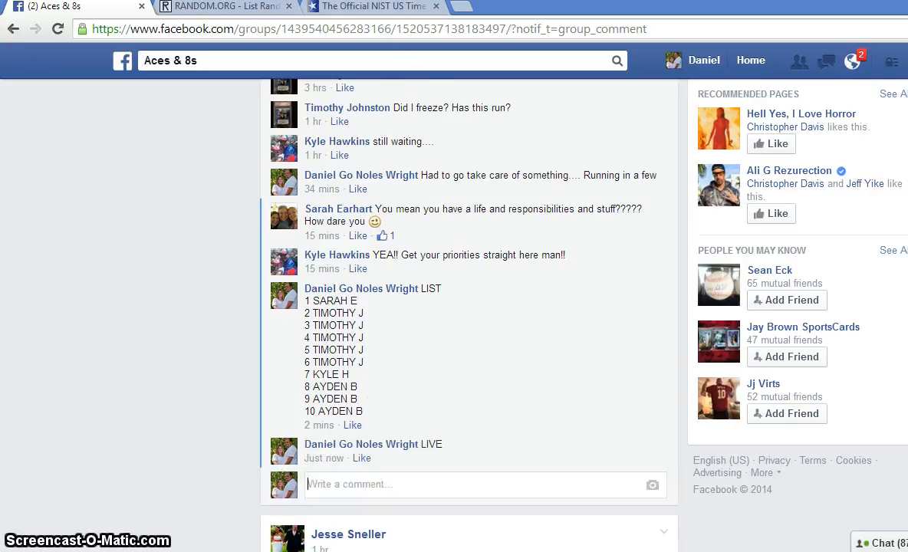
left_click(372, 6)
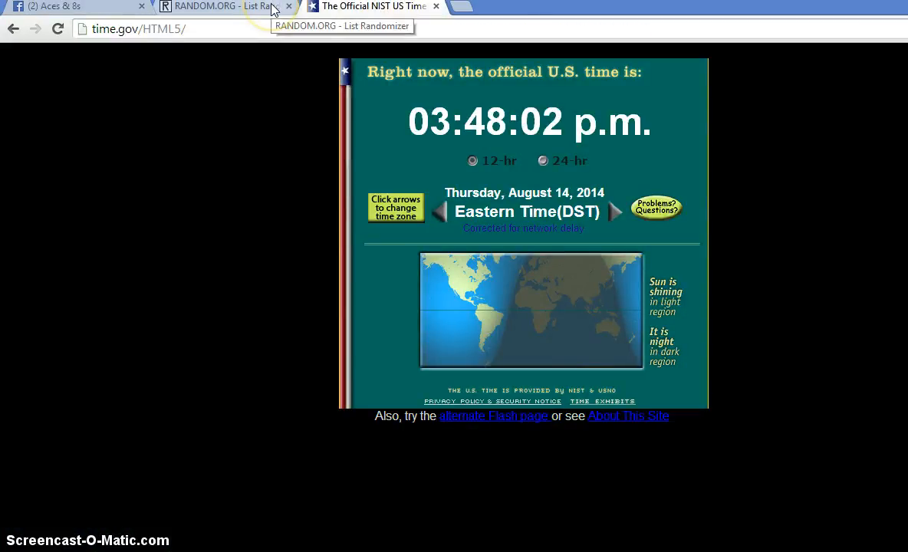
left_click(215, 7)
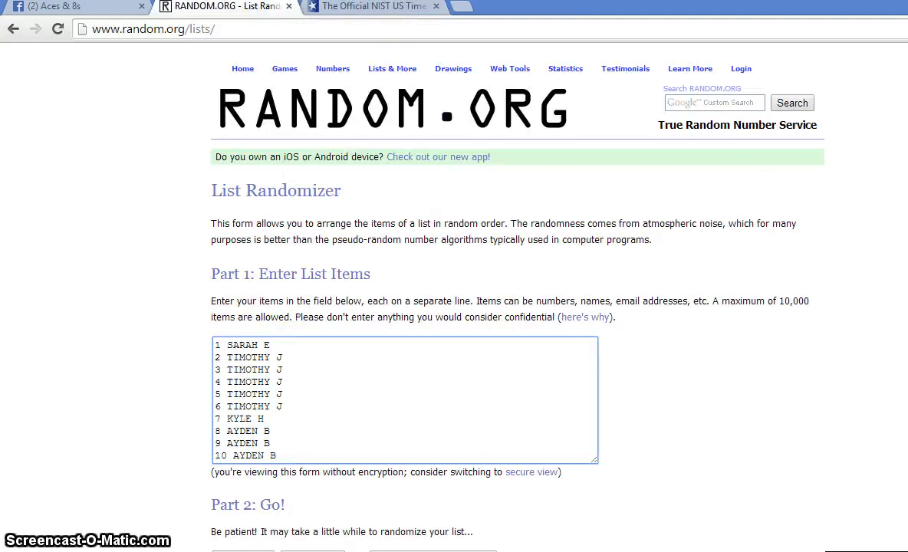
scroll("down", 3)
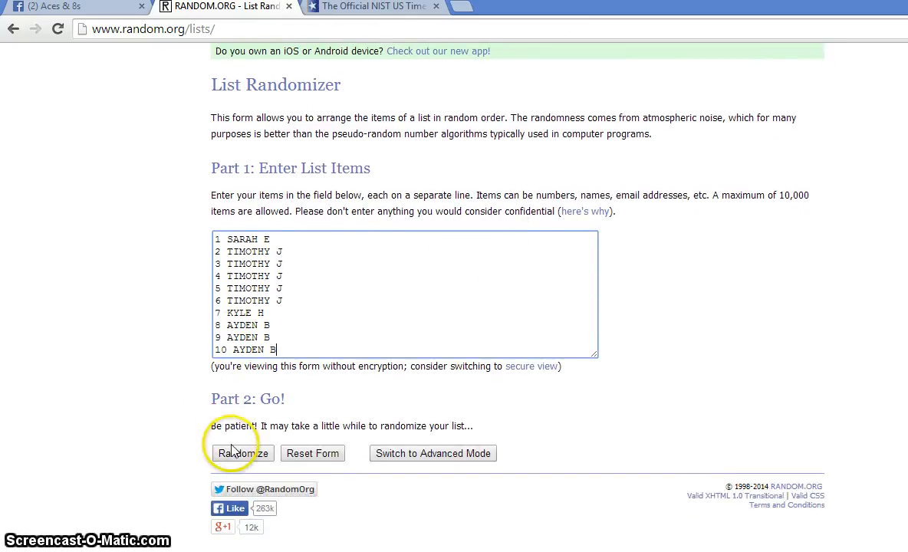
left_click(240, 453)
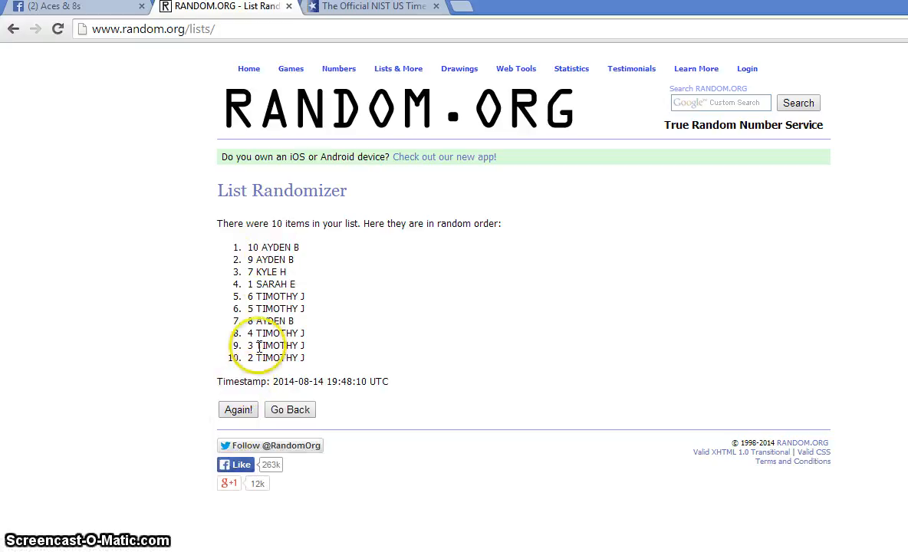
left_click(238, 409)
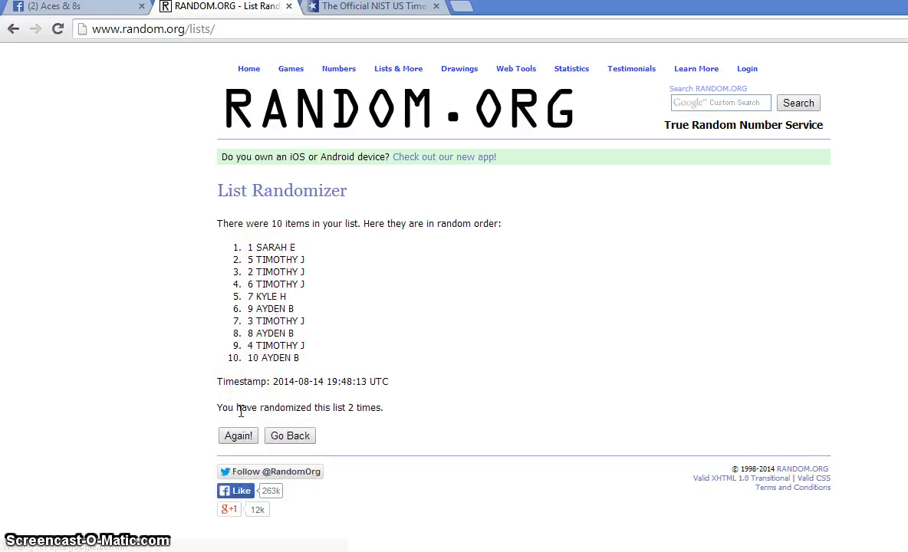
left_click(238, 435)
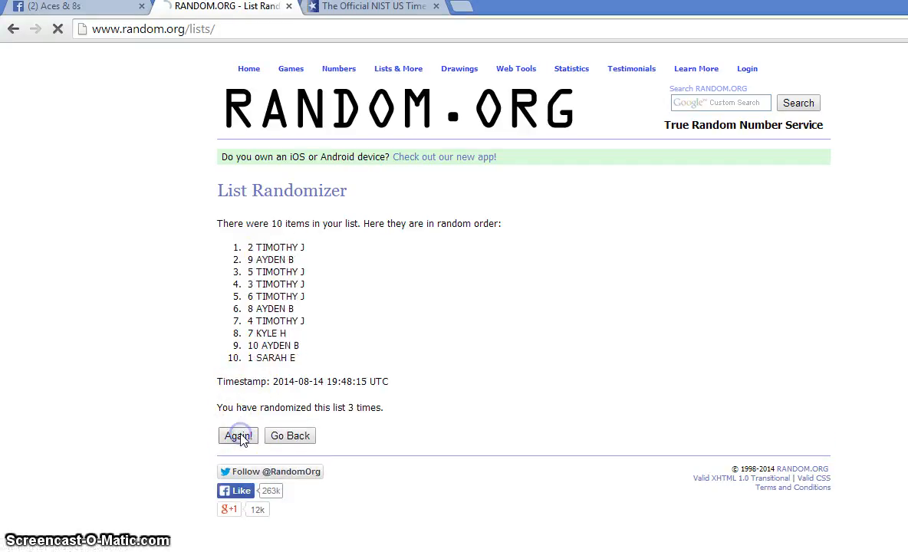
left_click(237, 435)
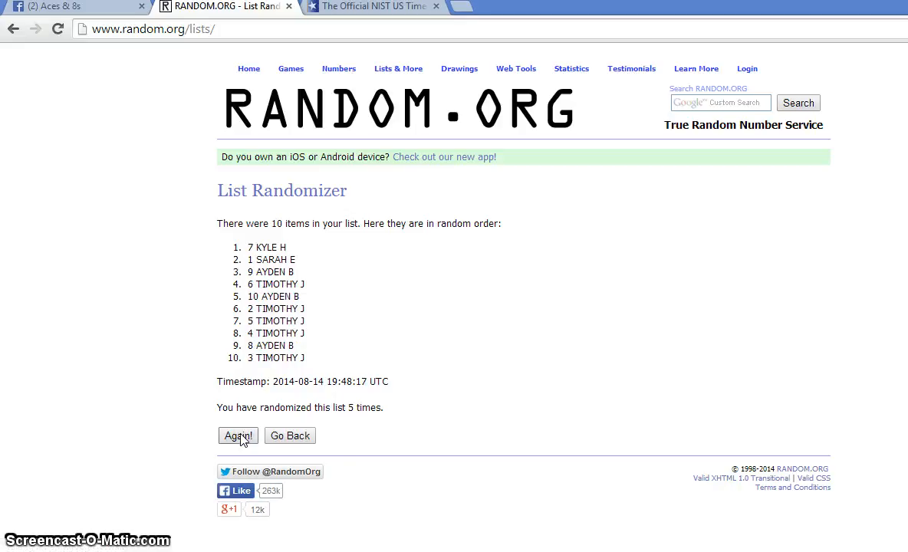
left_click(238, 436)
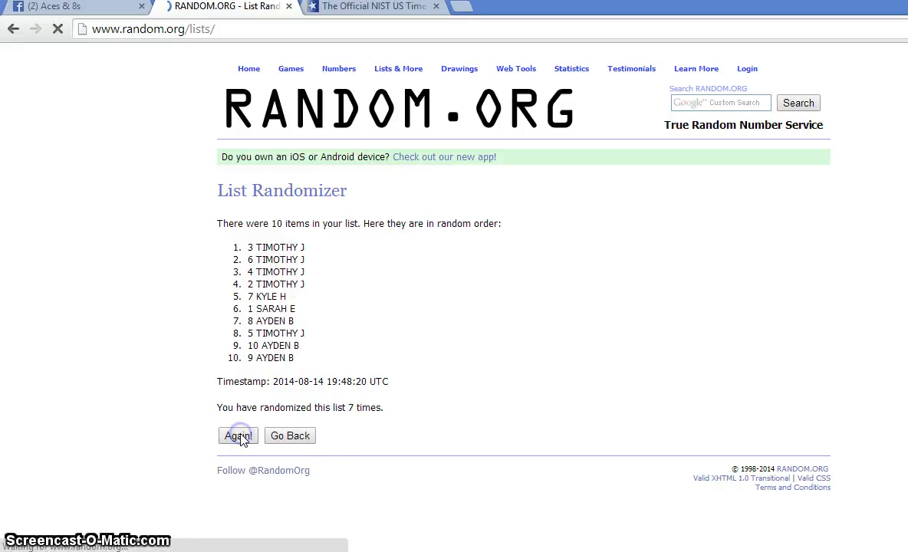
left_click(372, 6)
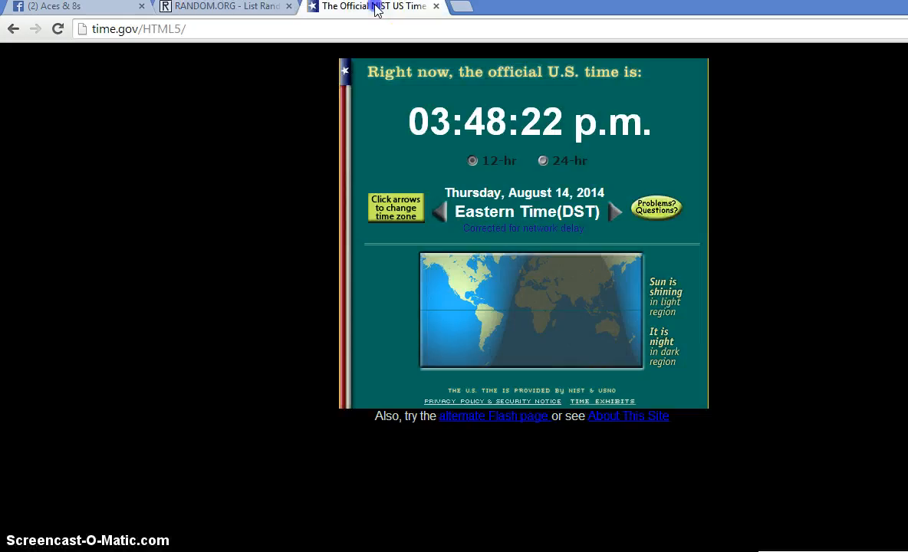
left_click(222, 7)
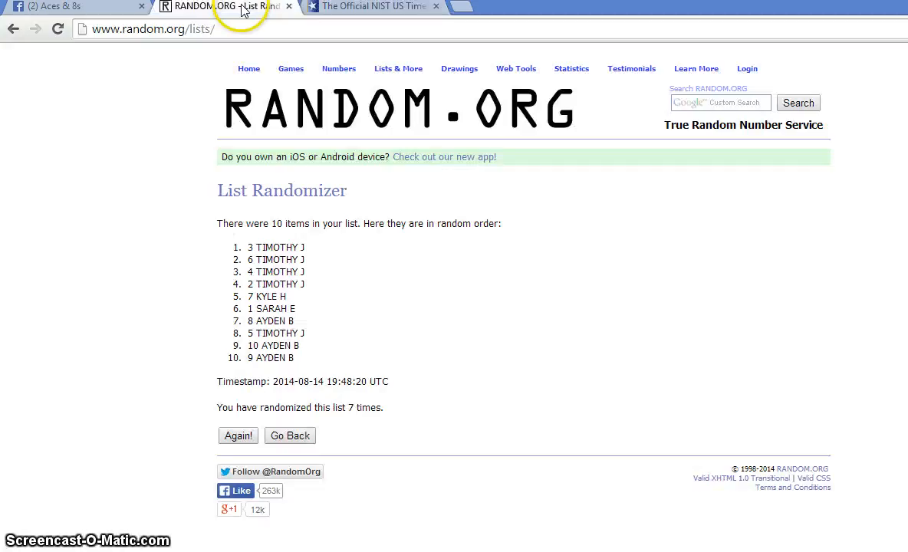
mouse_move(238, 435)
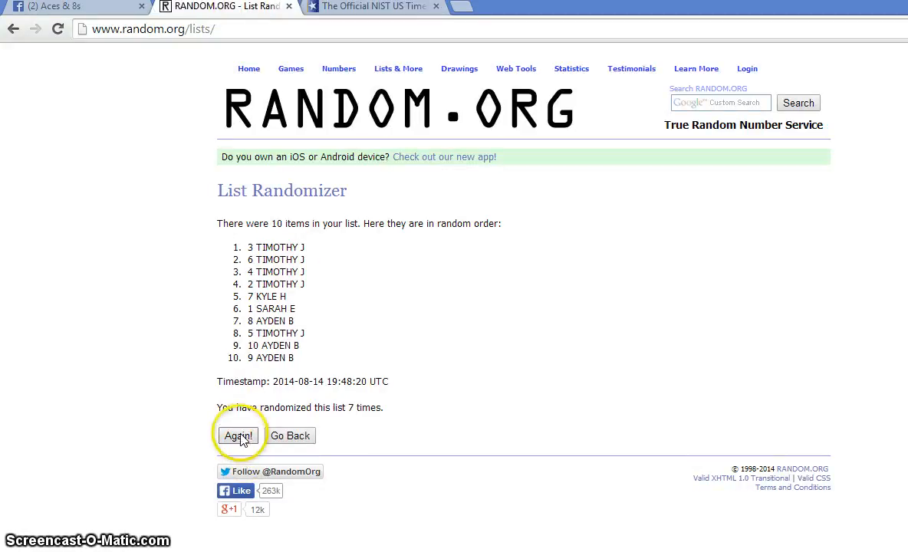
left_click(237, 435)
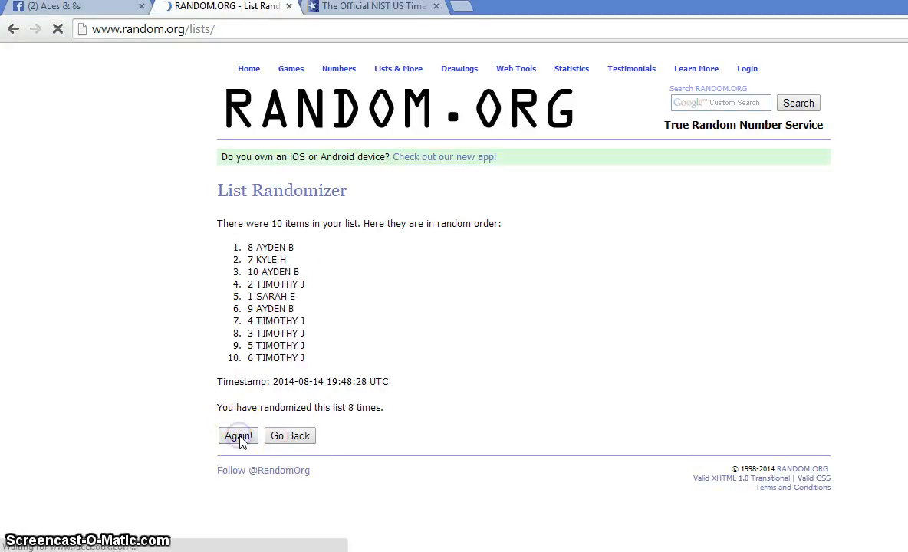
left_click(237, 435)
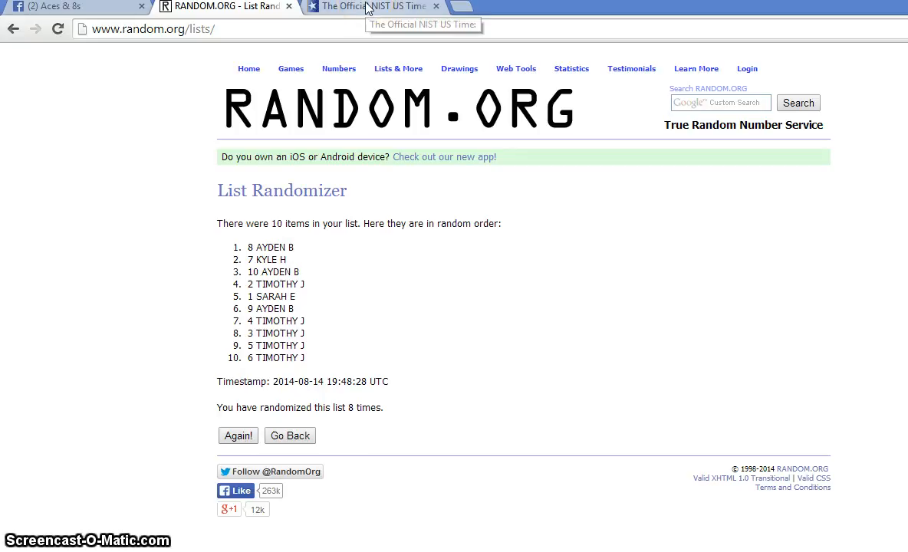
left_click(370, 6)
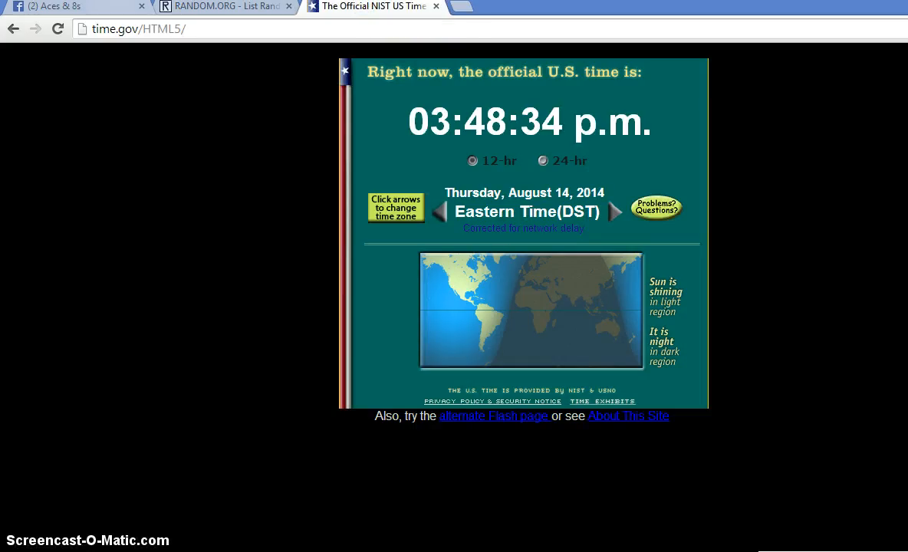
left_click(73, 7)
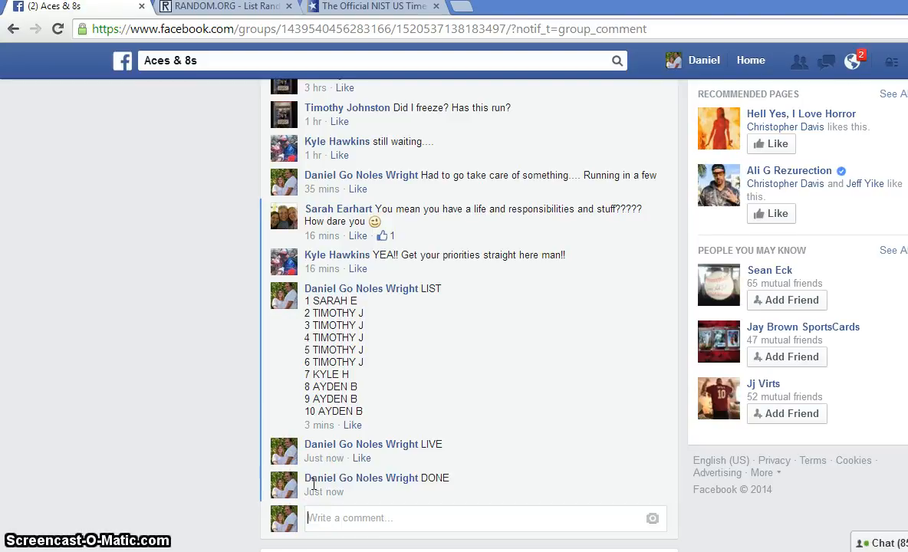
mouse_move(312, 482)
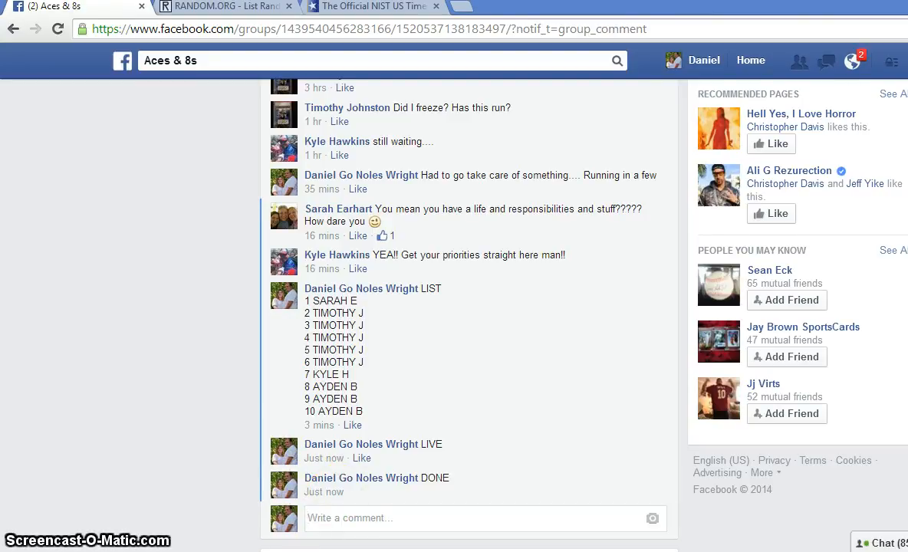